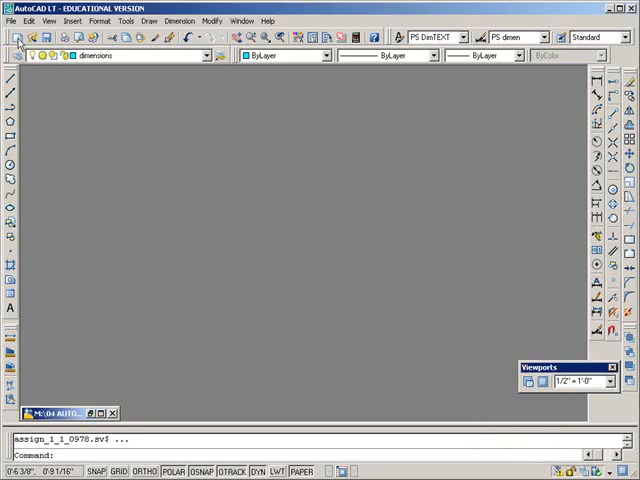
# Create Drawing2 from the acadltiso template and maximize its window
pyautogui.click(19, 37)
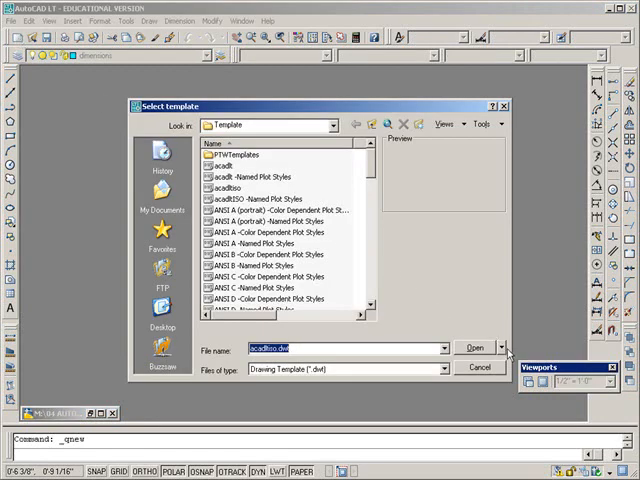
pyautogui.click(476, 347)
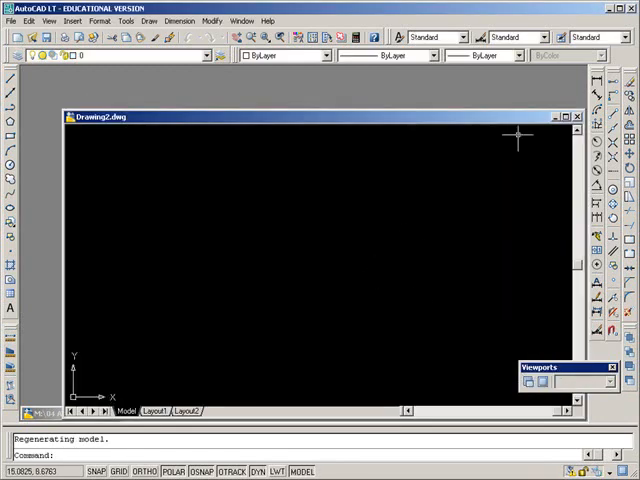
pyautogui.click(563, 116)
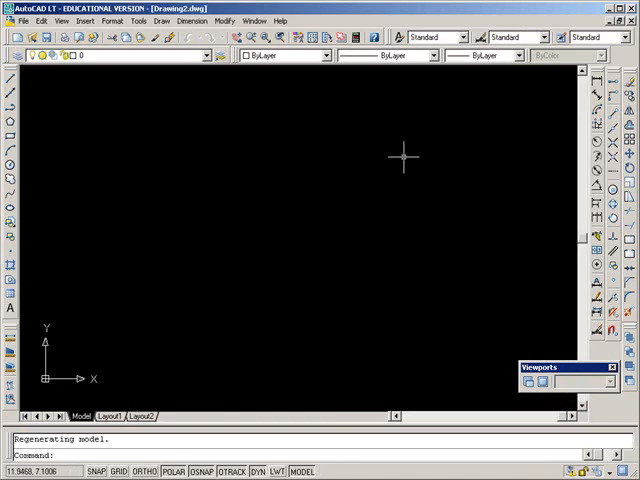
# Open Drawing Units with UN and change the length type to Architectural
pyautogui.write('un')
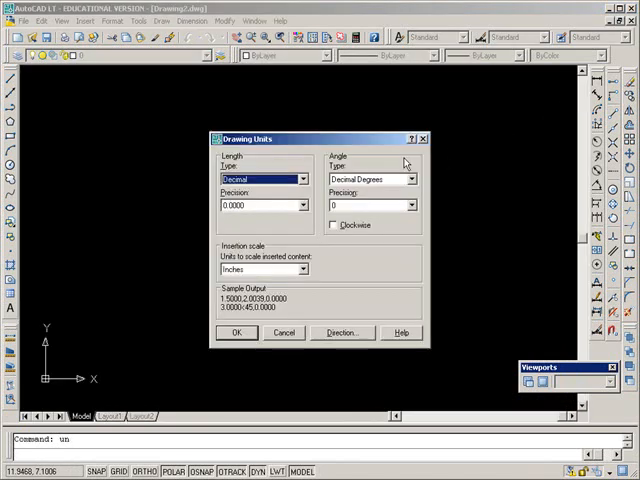
pyautogui.click(236, 332)
pyautogui.write("44',34'")
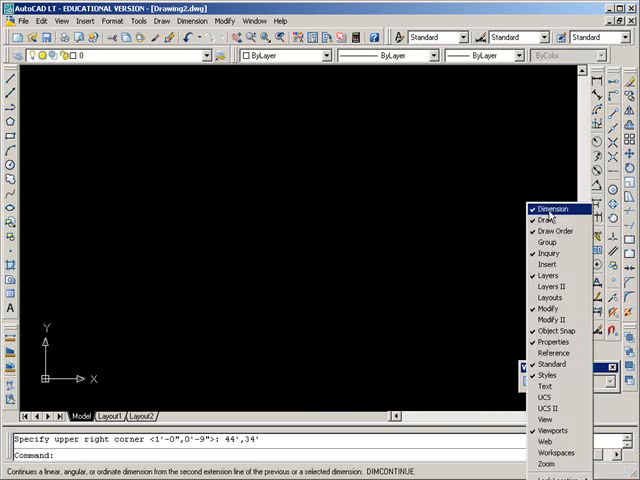
pyautogui.moveTo(555, 232)
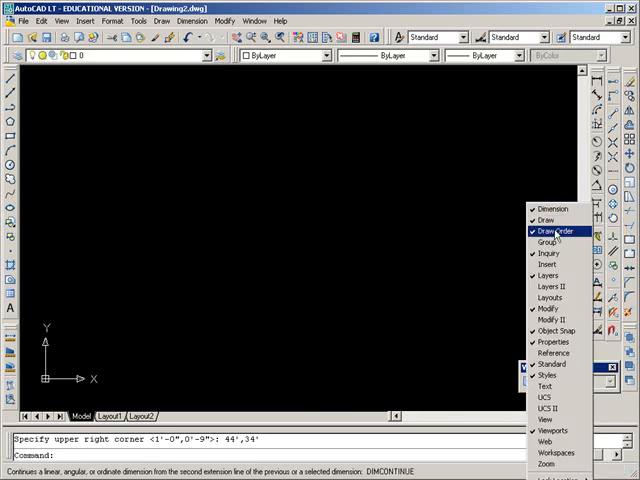
pyautogui.moveTo(551, 259)
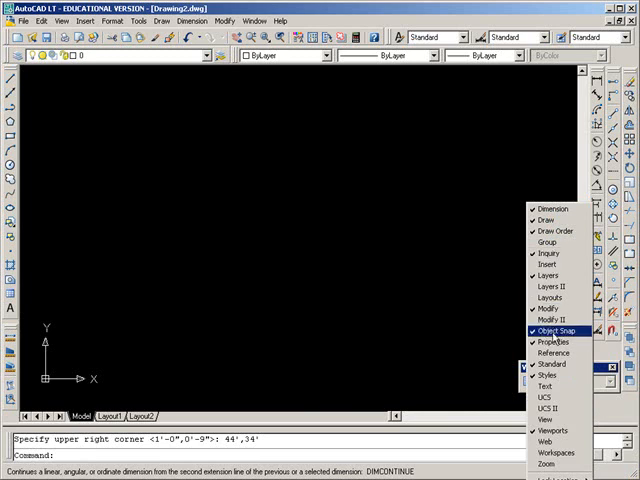
pyautogui.moveTo(552, 431)
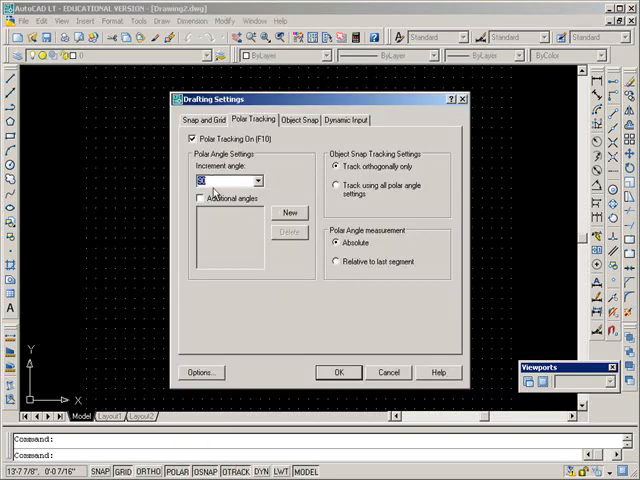
# Apply the polar tracking increment settings and close Drafting Settings
pyautogui.click(338, 372)
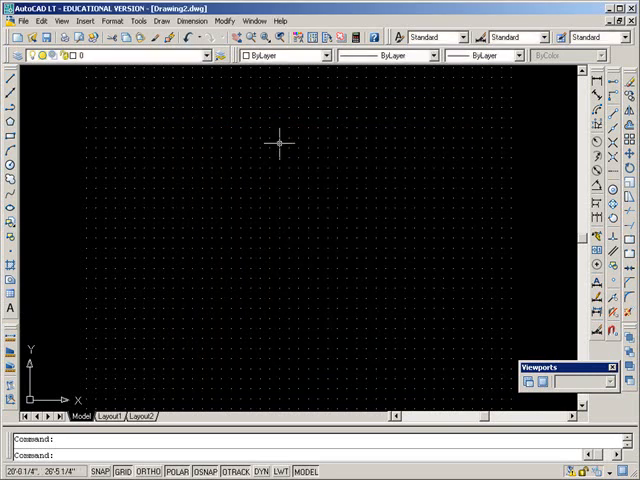
# Create text style 'MS 6in Notes' with romans.shx font at 0'6" height
pyautogui.click(115, 19)
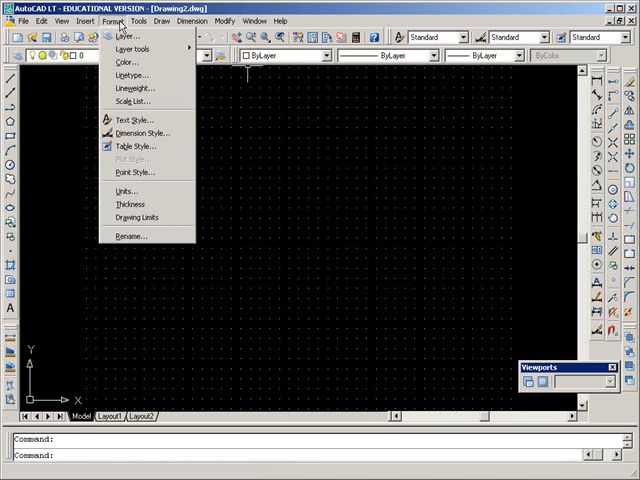
pyautogui.moveTo(135, 88)
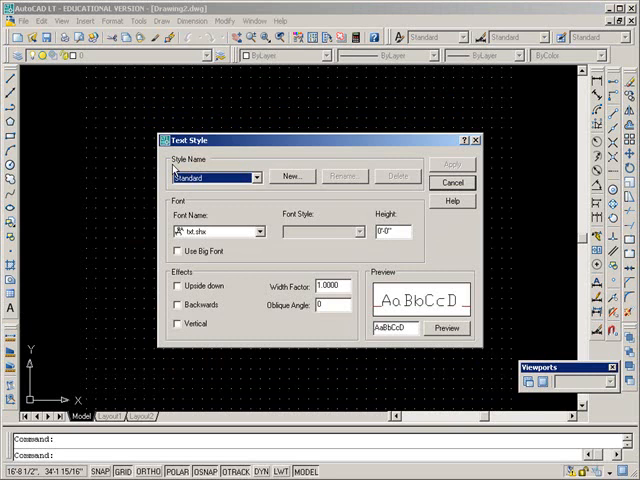
pyautogui.moveTo(293, 188)
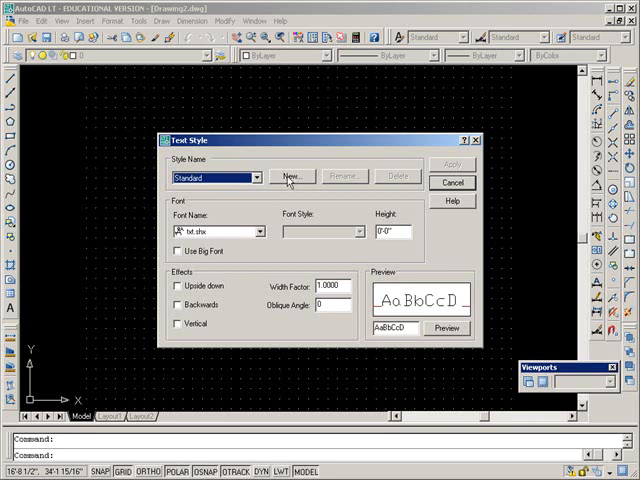
pyautogui.click(292, 176)
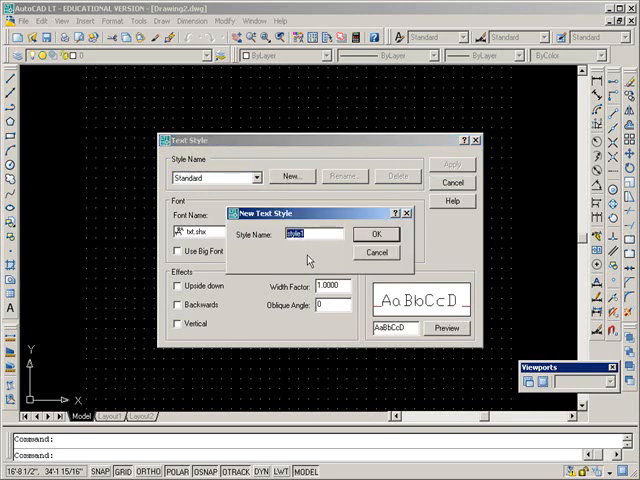
pyautogui.write('MS')
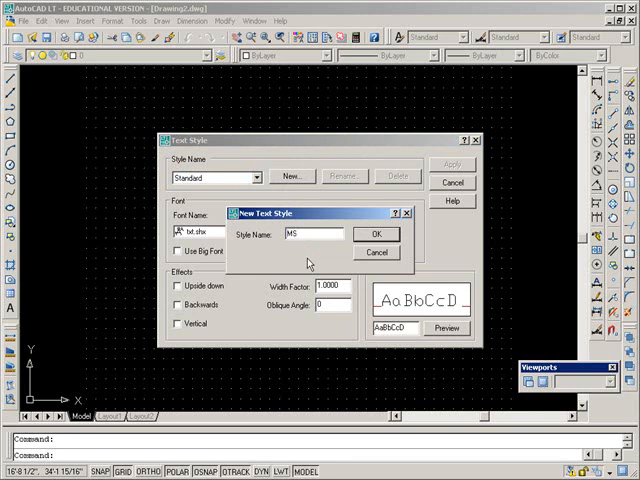
pyautogui.write('6in Notes')
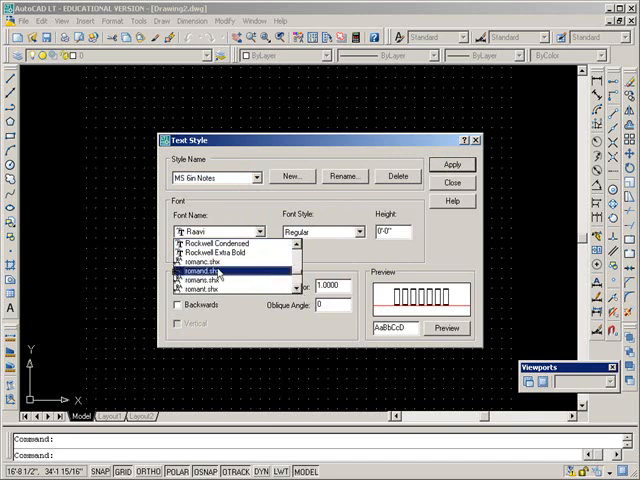
pyautogui.click(197, 271)
pyautogui.write('6')
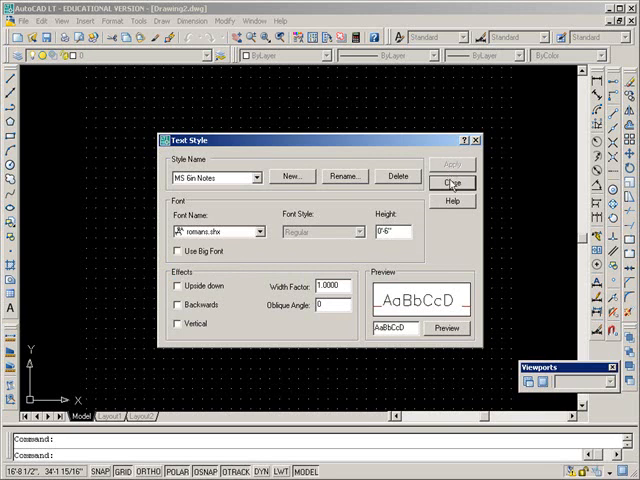
pyautogui.click(453, 183)
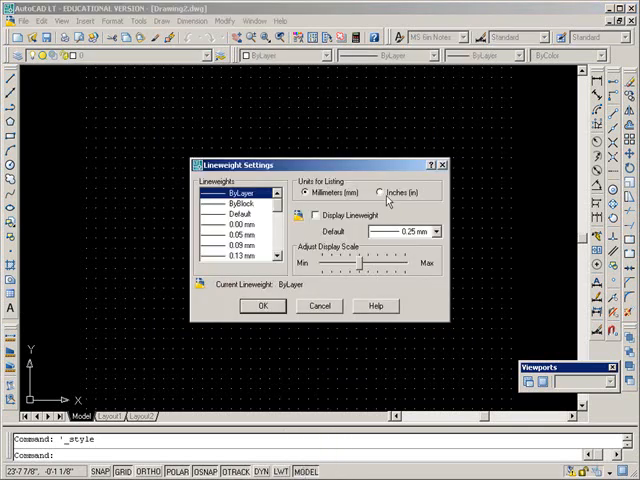
# List lineweight values in Inches under Units for Listing
pyautogui.click(380, 191)
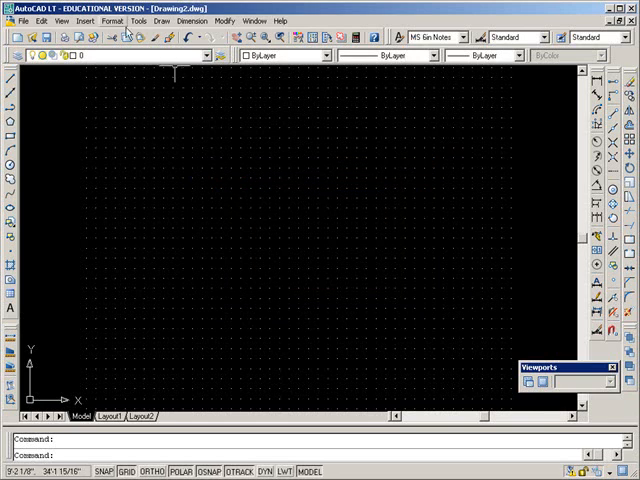
# Start a new dimension style named 'PS dimen', starting from Standard
pyautogui.click(119, 19)
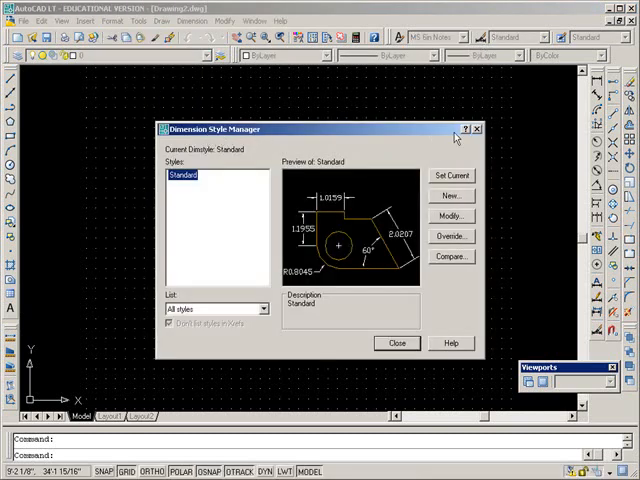
pyautogui.click(396, 343)
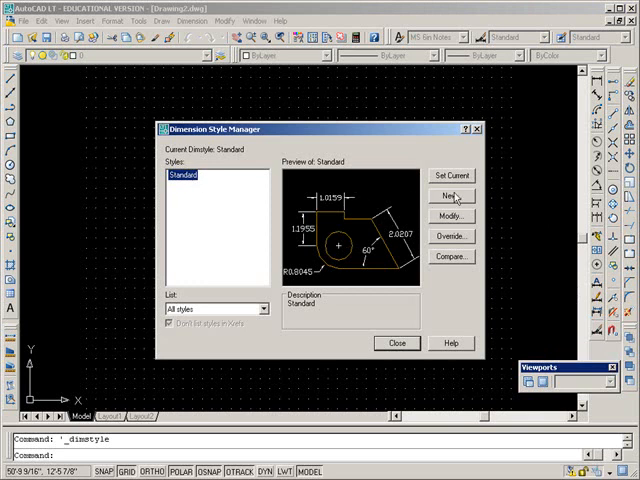
pyautogui.click(451, 196)
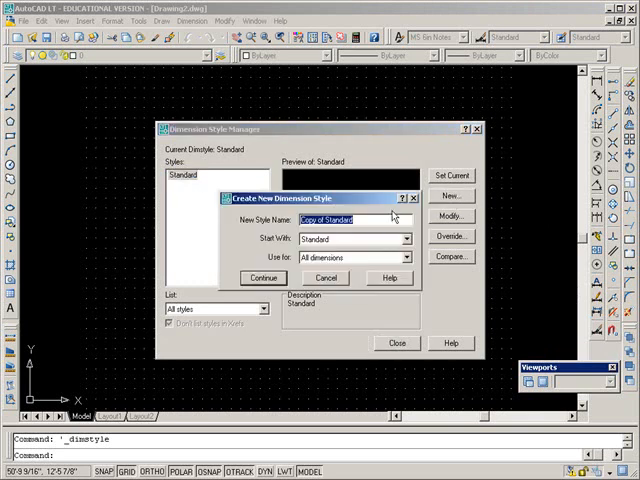
pyautogui.write('PS')
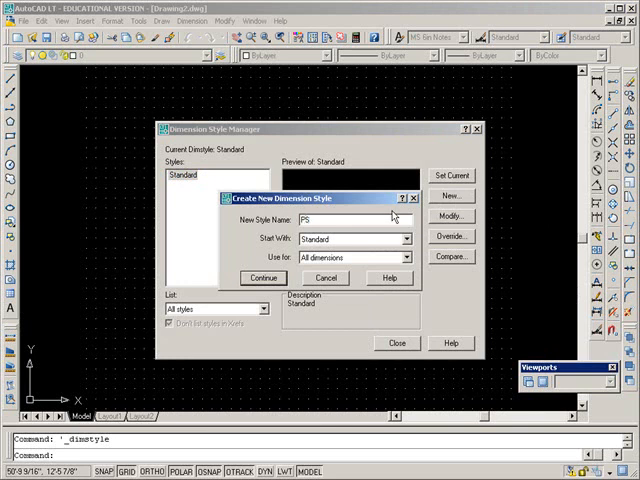
pyautogui.write('dime')
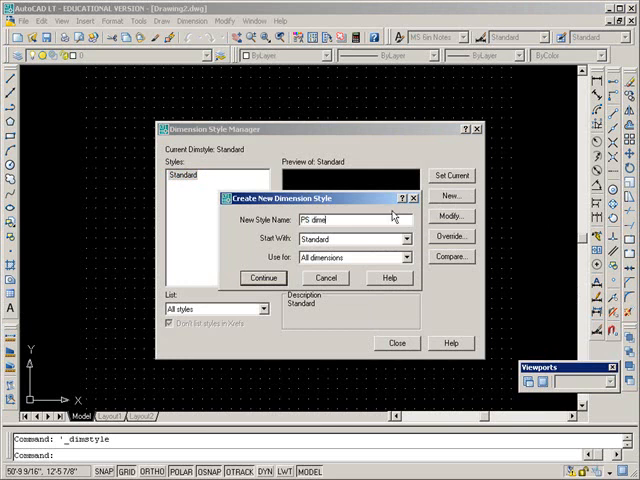
pyautogui.write('n')
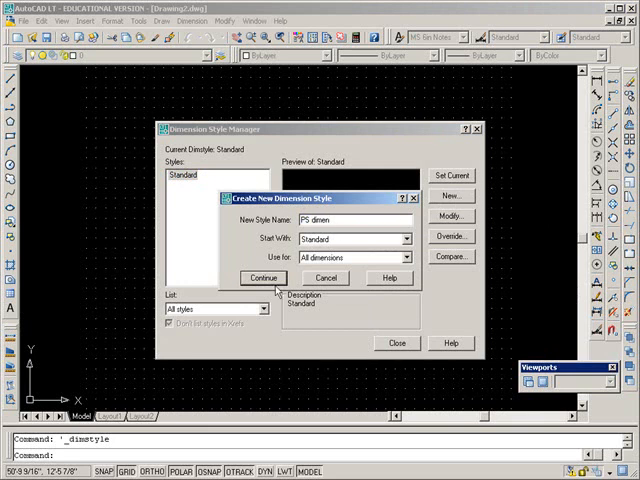
# Give PS dimen architectural tick arrowheads and a 3/32" tick extension
pyautogui.click(261, 277)
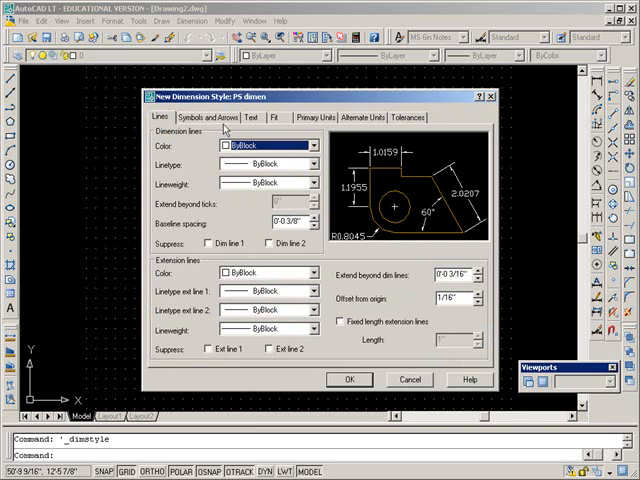
pyautogui.click(213, 117)
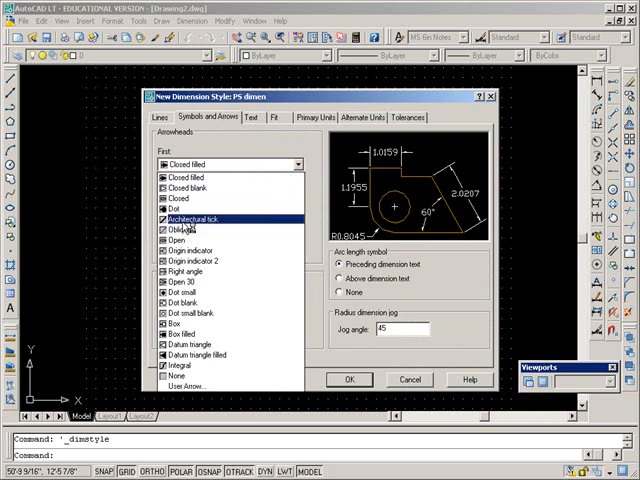
pyautogui.click(190, 218)
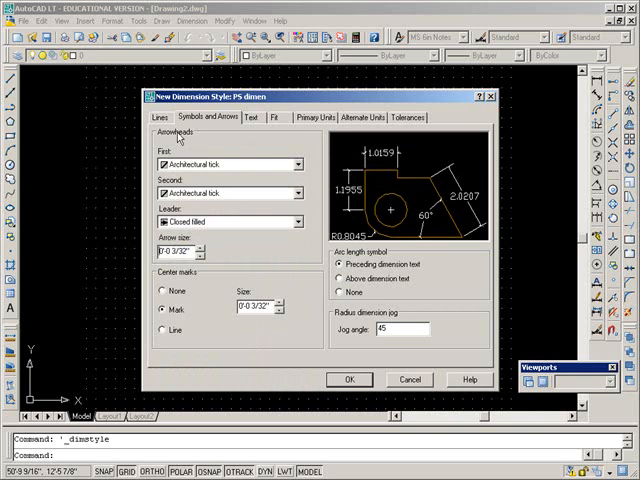
pyautogui.click(161, 117)
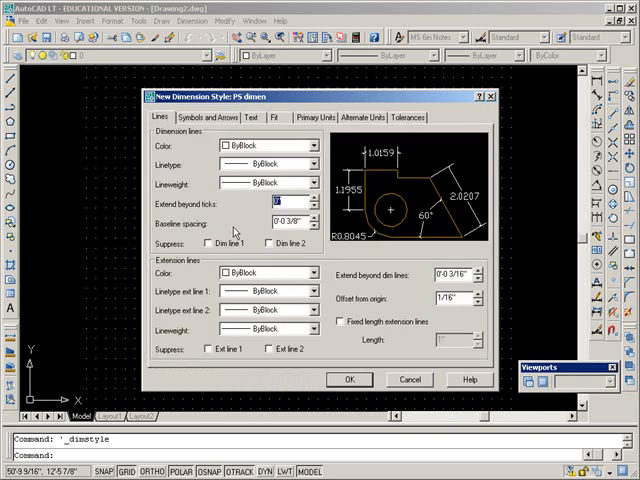
pyautogui.write('3/32"')
pyautogui.click(454, 274)
pyautogui.write('1/8')
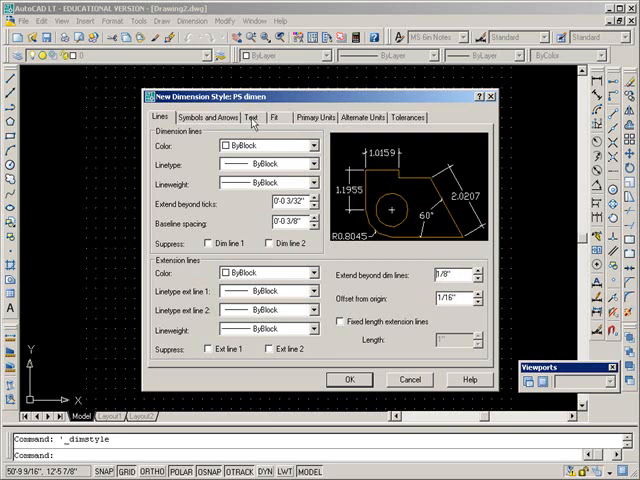
# Create text style 'PS DimText' using romand.shx with a 0.8 width factor
pyautogui.click(250, 117)
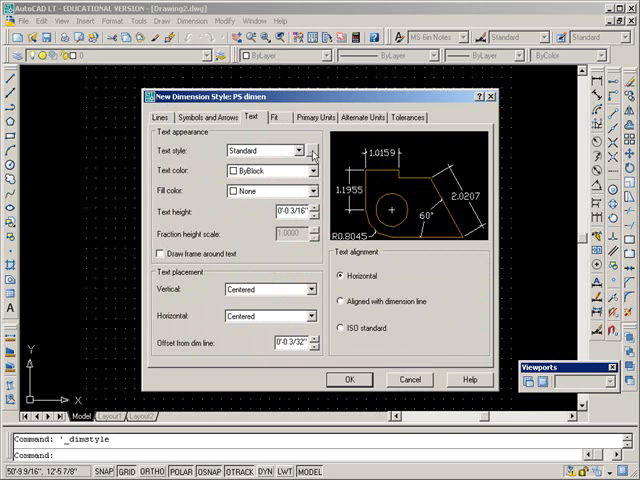
pyautogui.click(315, 150)
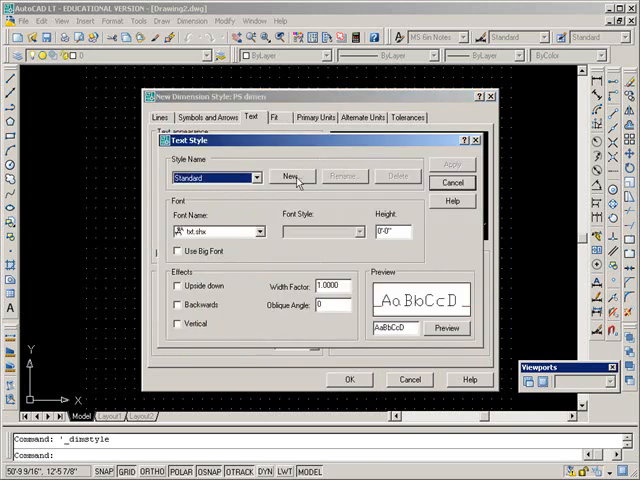
pyautogui.click(293, 176)
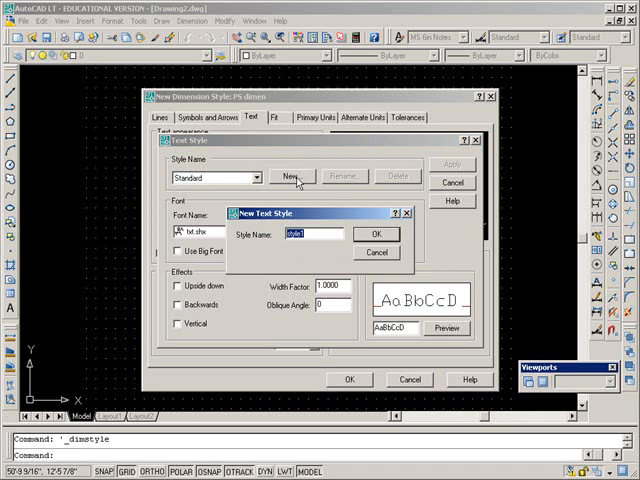
pyautogui.write('PS DimText')
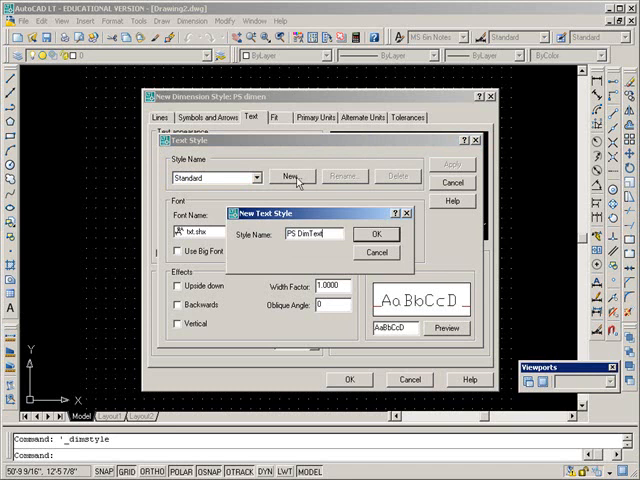
pyautogui.click(376, 234)
pyautogui.write('.8')
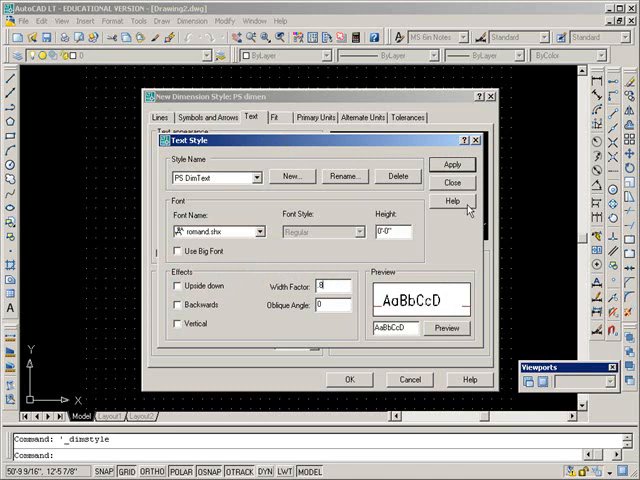
pyautogui.click(453, 182)
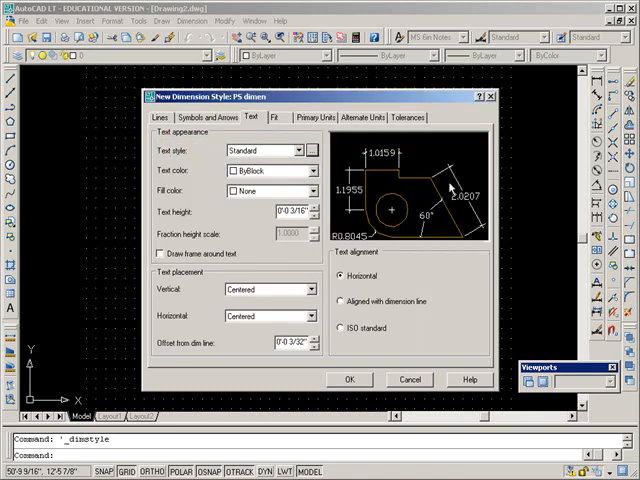
# Set PS dimen text to PS DimText, placed Above and aligned with the dimension line
pyautogui.click(302, 150)
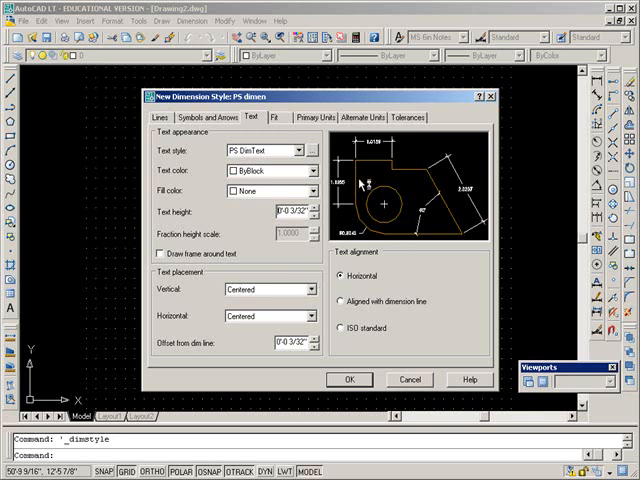
pyautogui.click(311, 289)
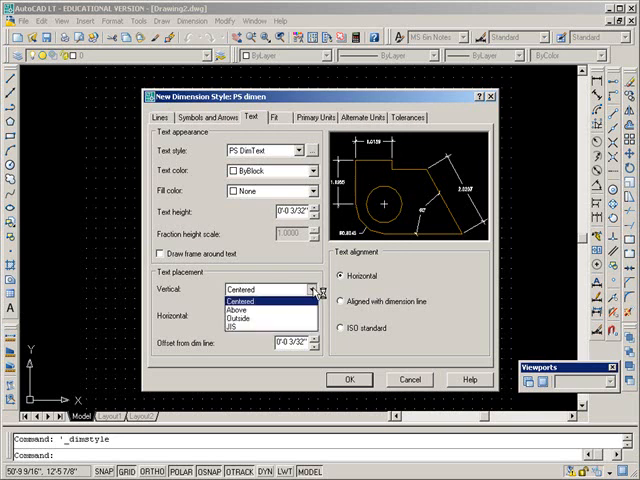
pyautogui.click(242, 301)
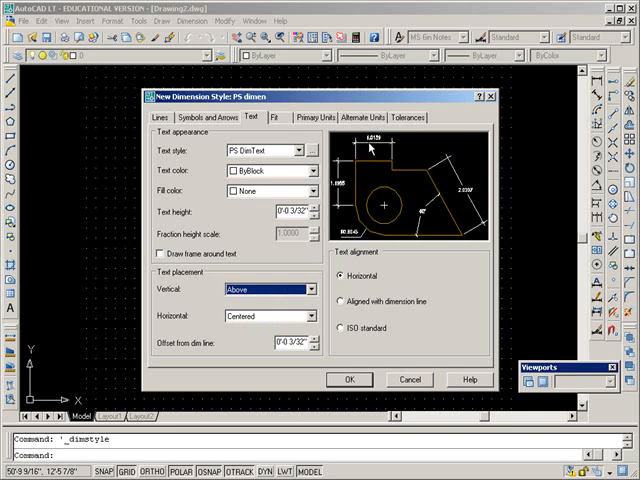
pyautogui.moveTo(336, 223)
pyautogui.write('1')
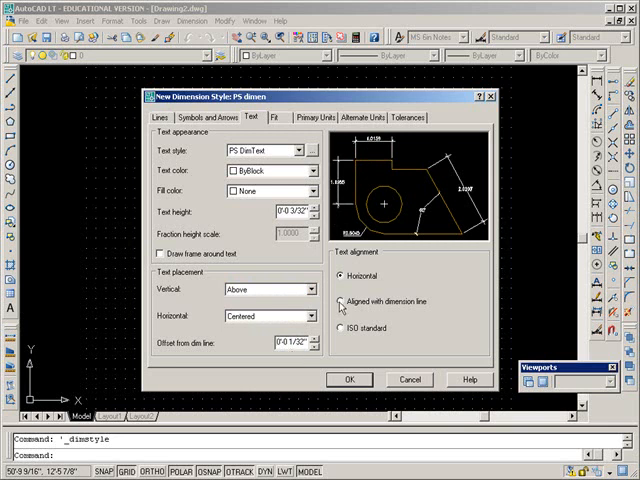
pyautogui.click(340, 302)
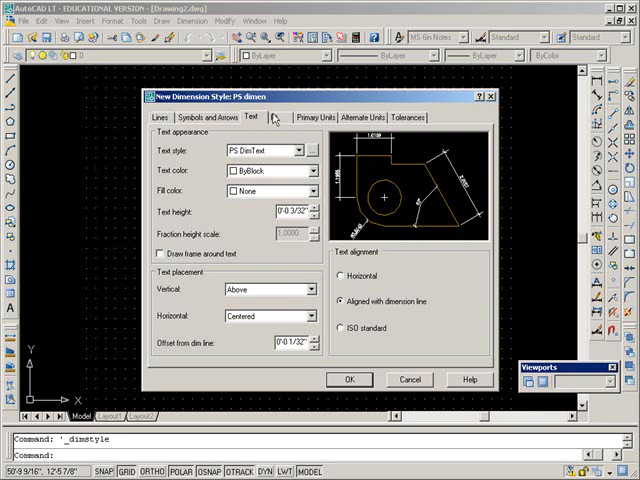
# Set Fit options to move Text first, placed over the dimension line without leader
pyautogui.click(283, 117)
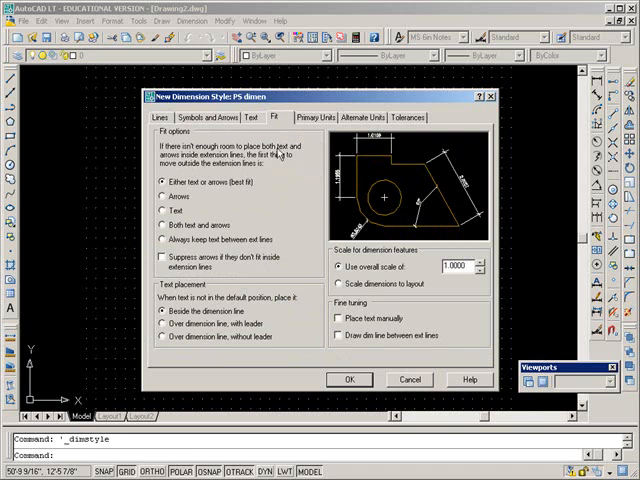
pyautogui.moveTo(357, 142)
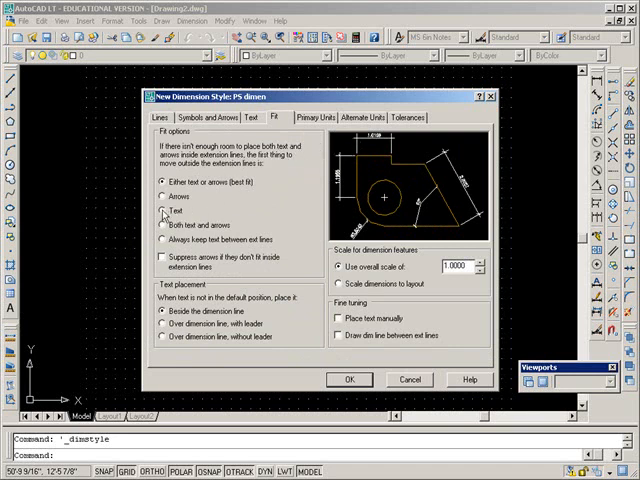
pyautogui.click(162, 211)
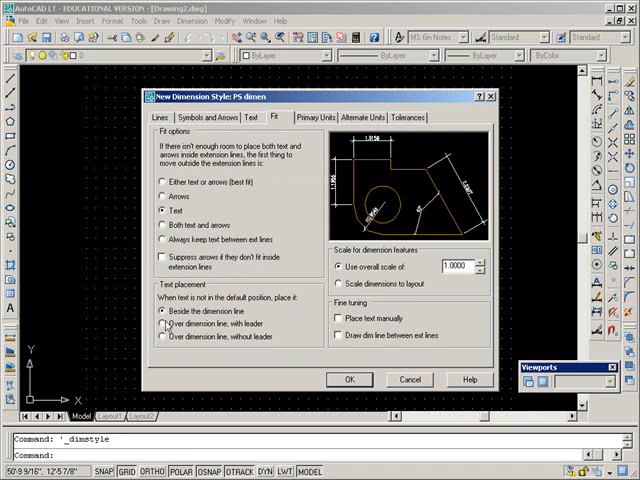
pyautogui.click(165, 323)
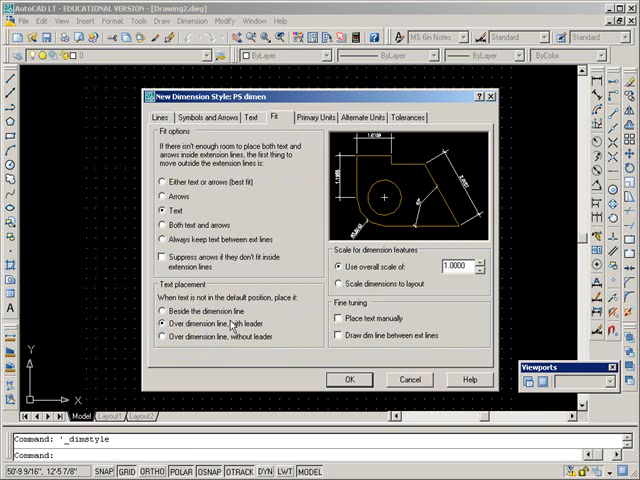
pyautogui.click(162, 337)
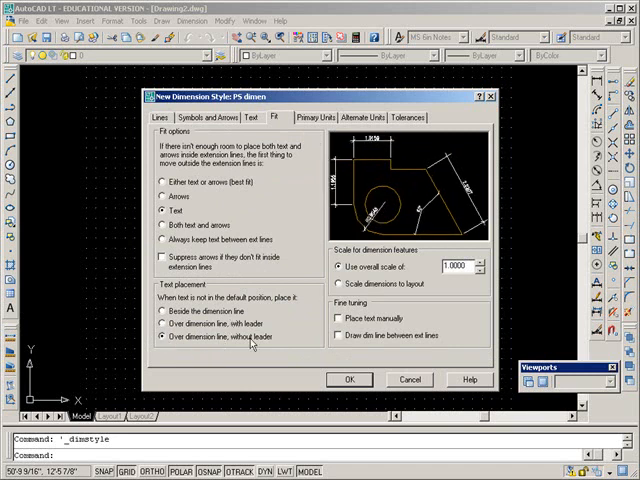
pyautogui.moveTo(450, 248)
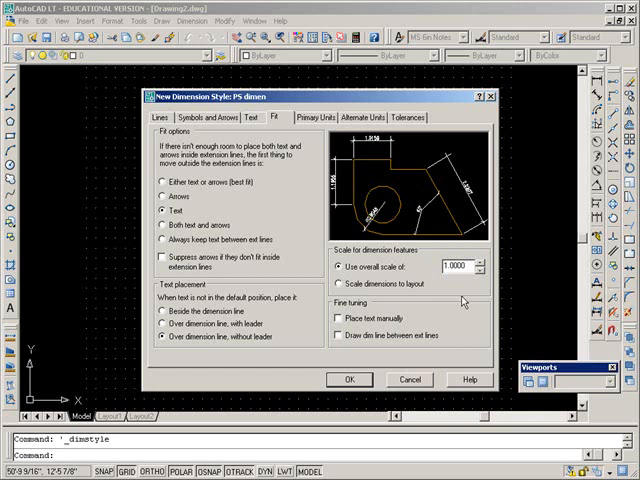
pyautogui.click(322, 117)
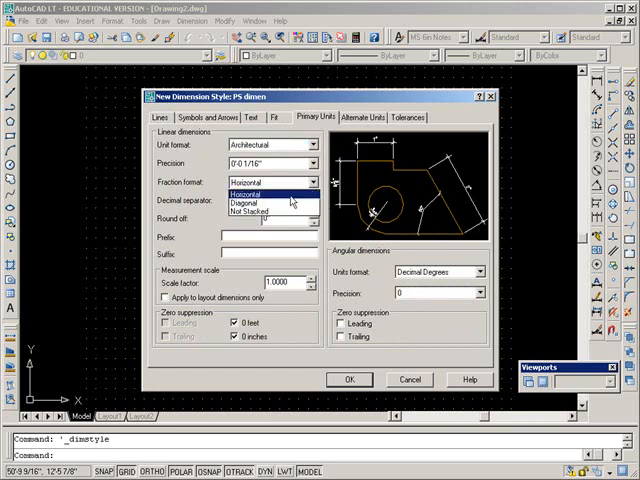
# Use diagonal fractions for PS dimen and accept the finished style
pyautogui.click(270, 192)
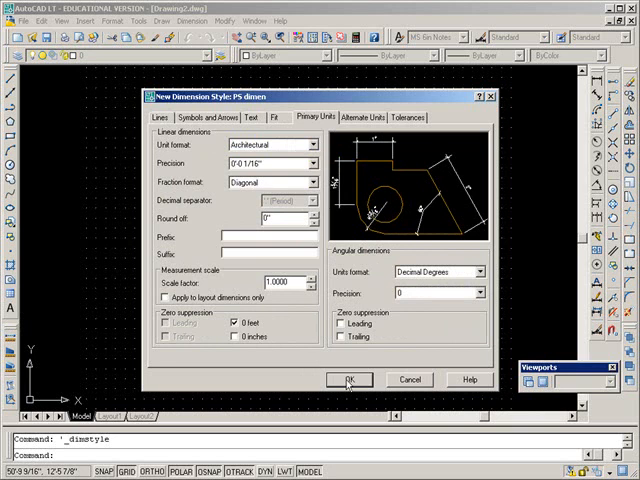
pyautogui.click(347, 379)
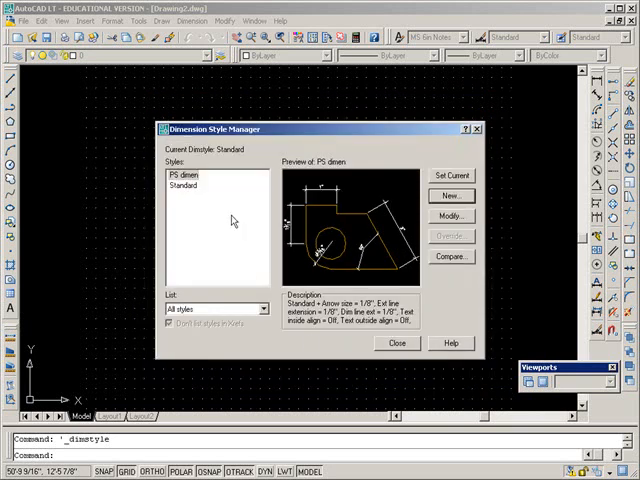
# Set PS dimen as current dimension style, close the manager, keep PS DimText text style
pyautogui.click(184, 174)
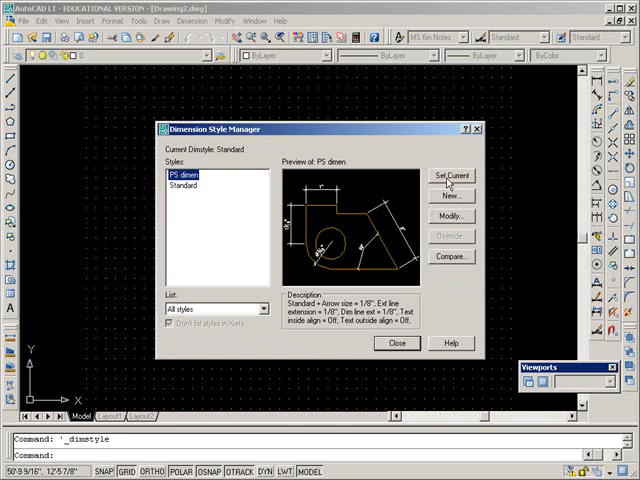
pyautogui.click(450, 176)
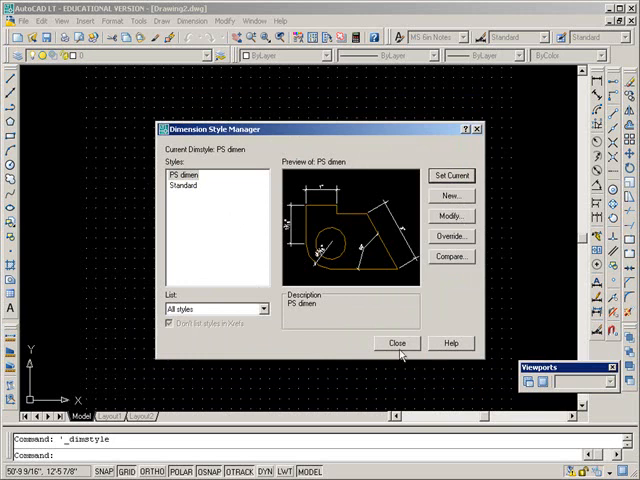
pyautogui.click(397, 343)
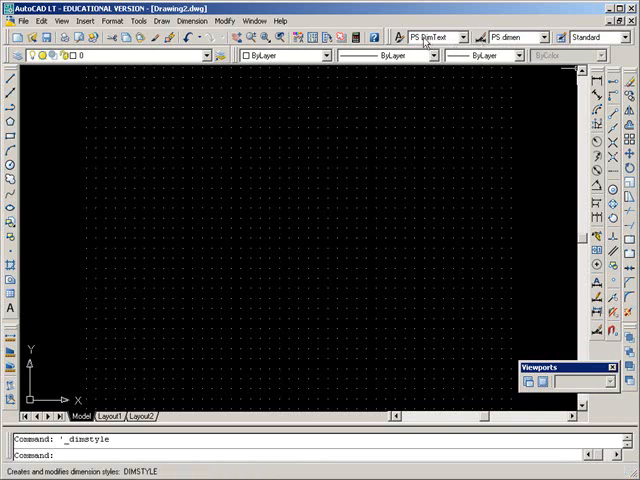
pyautogui.moveTo(456, 92)
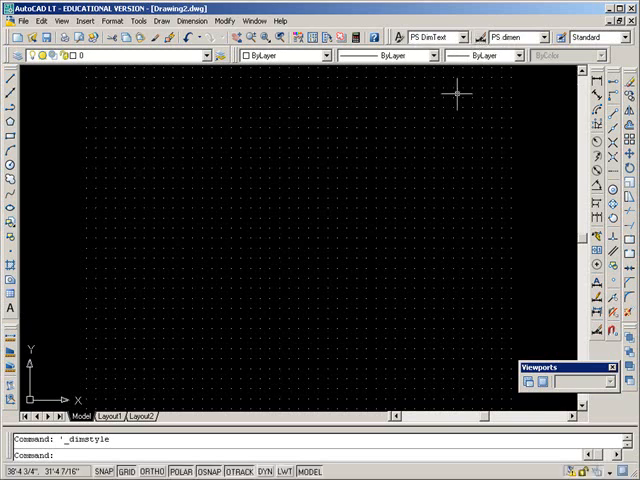
pyautogui.moveTo(372, 188)
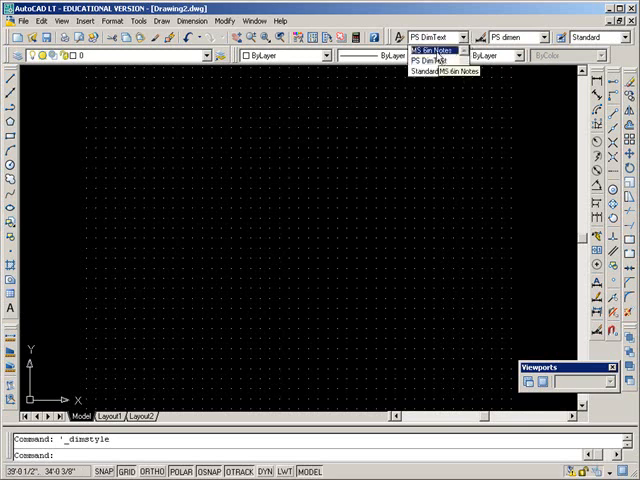
pyautogui.click(435, 51)
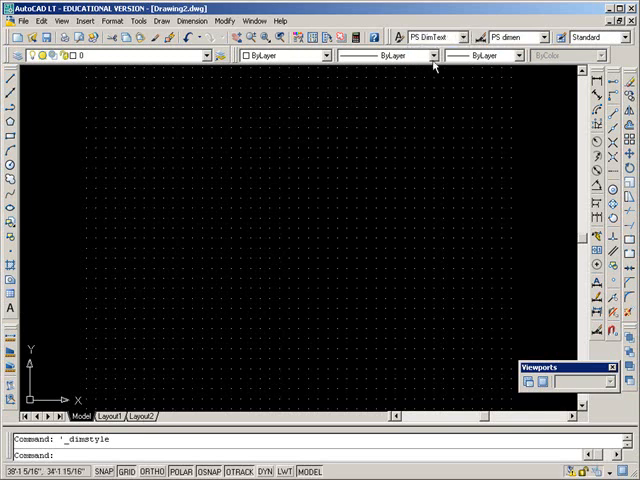
pyautogui.moveTo(434, 124)
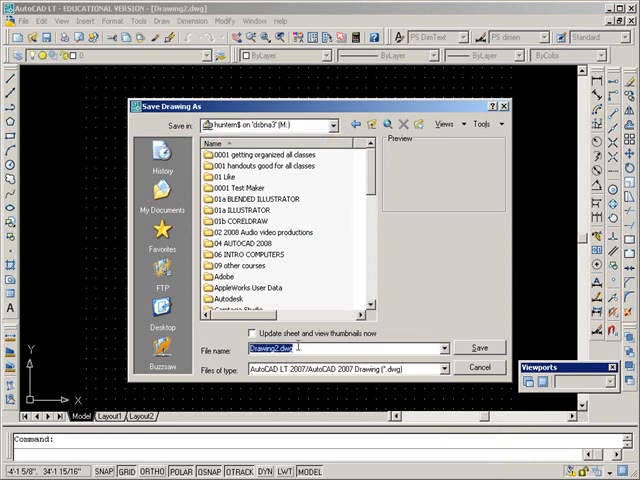
# Save the drawing as 'start up dwg with all settings'
pyautogui.write('start up dwg')
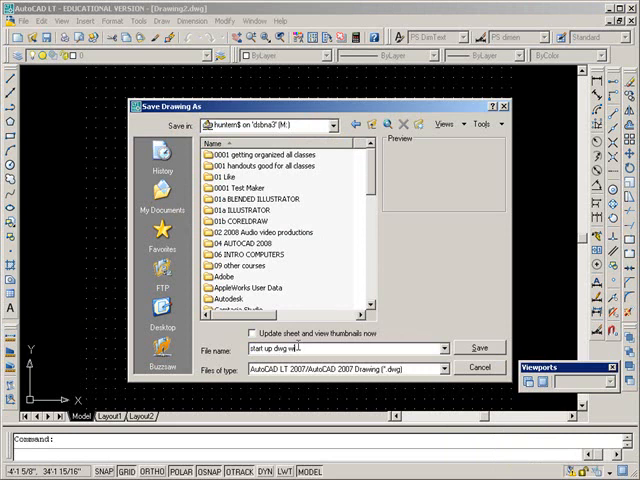
pyautogui.write('with all setting')
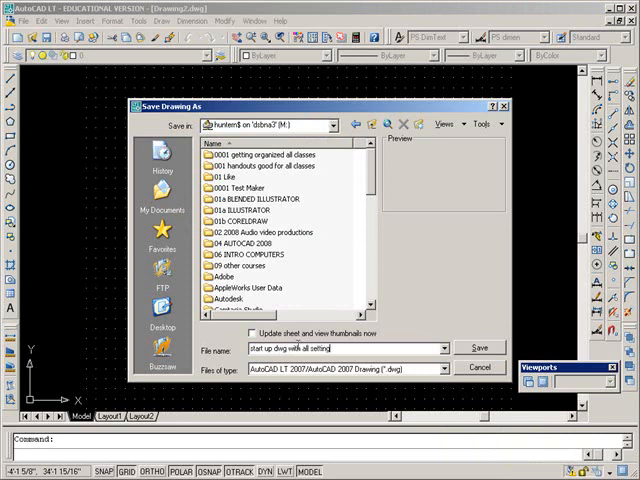
pyautogui.click(479, 348)
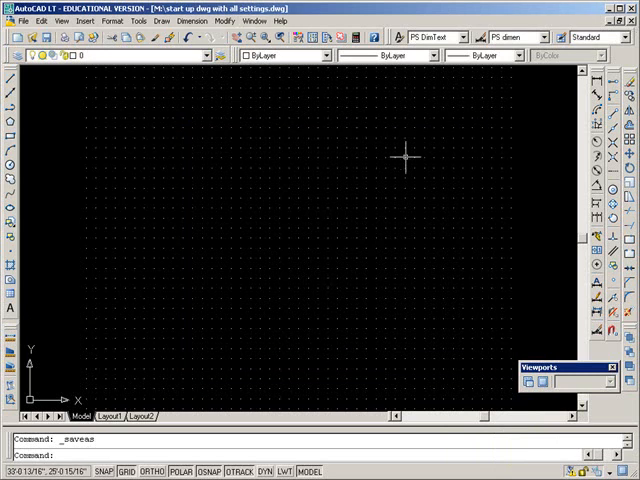
pyautogui.moveTo(405, 160)
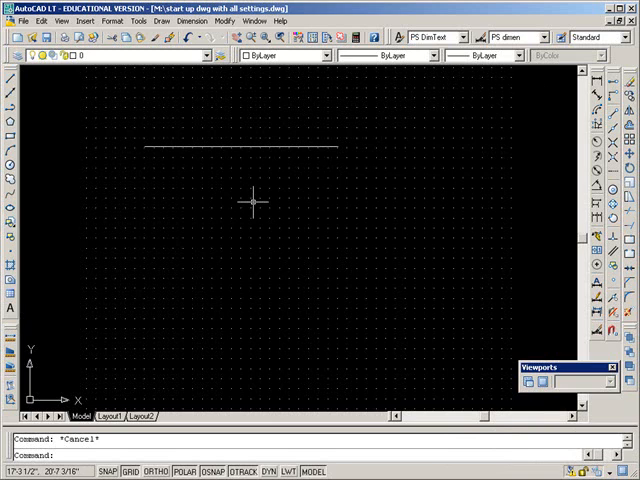
# Turn off the grid with F7 and start LTSCALE to change the linetype scale
pyautogui.write('ltscal')
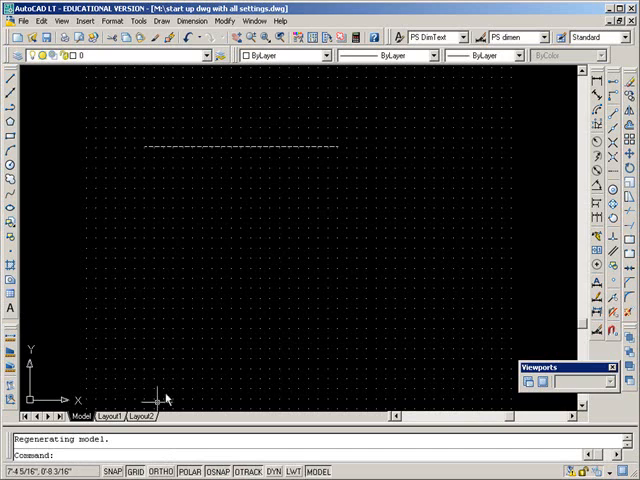
pyautogui.press('F7')
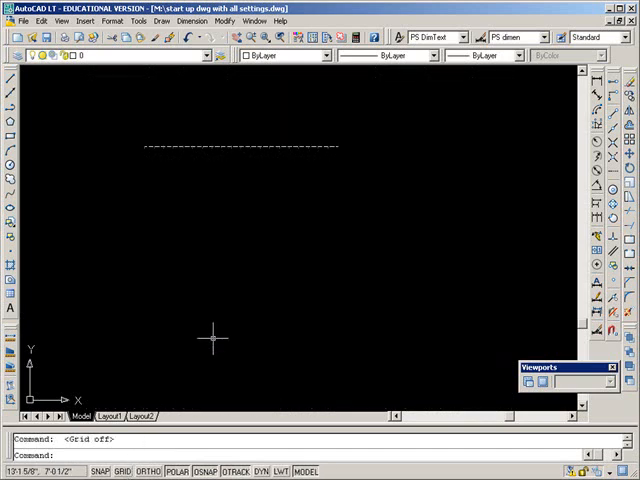
pyautogui.write('ltscale')
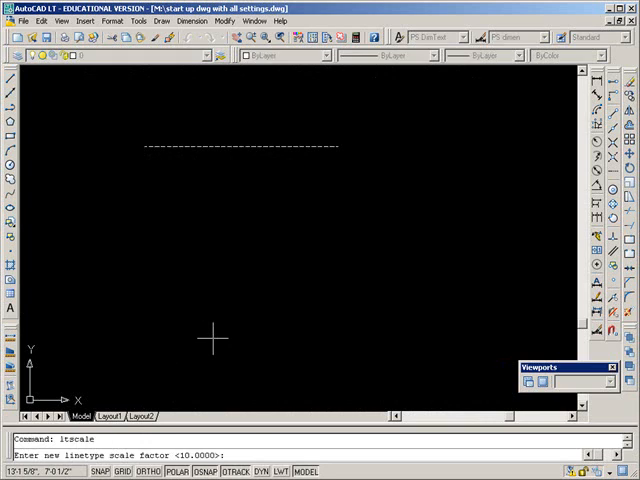
pyautogui.press('Return')
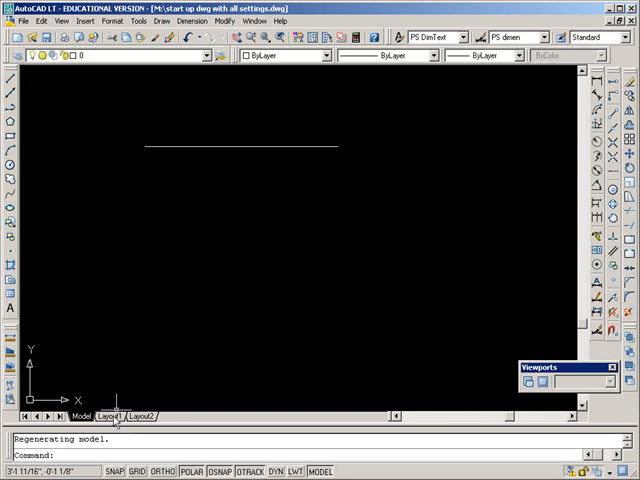
# On Layout1, open the viewport scale list to pick 1/8" = 1'-0"
pyautogui.click(110, 417)
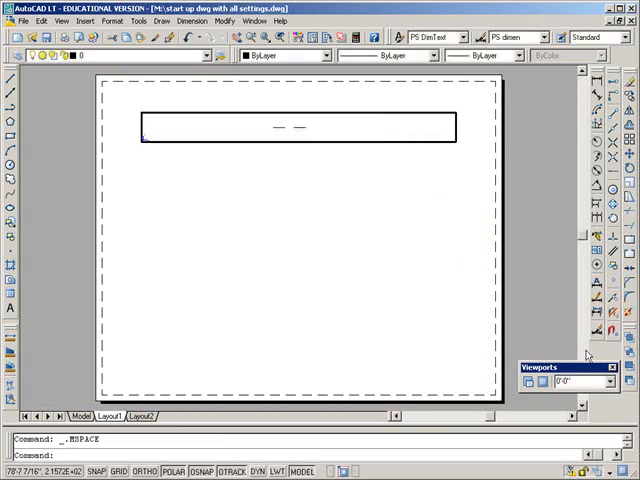
pyautogui.click(569, 384)
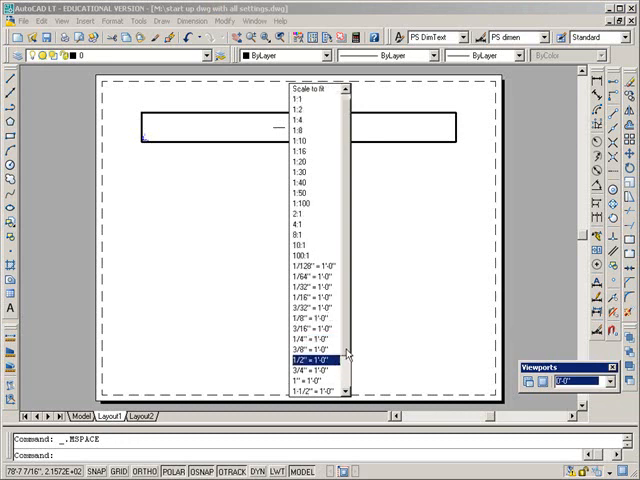
pyautogui.scroll(-3)
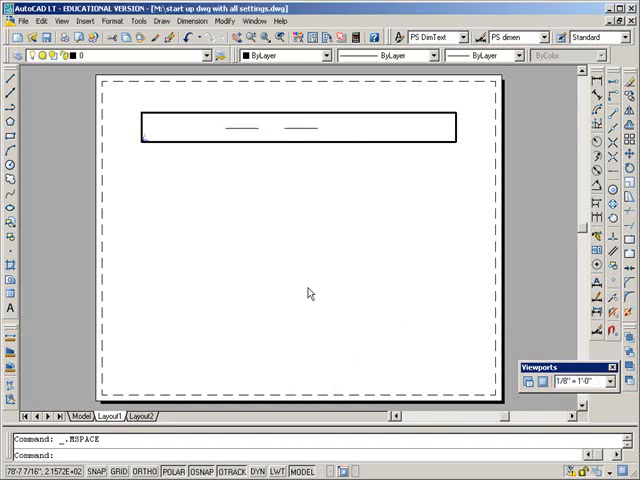
pyautogui.moveTo(293, 177)
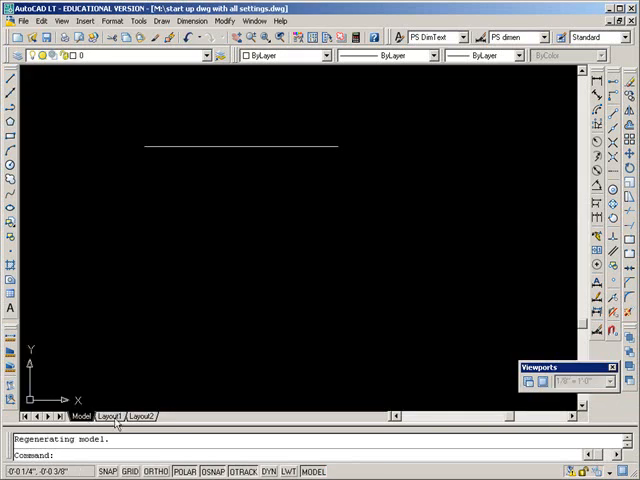
# Draw second and third viewports on Layout1 below the first
pyautogui.click(109, 417)
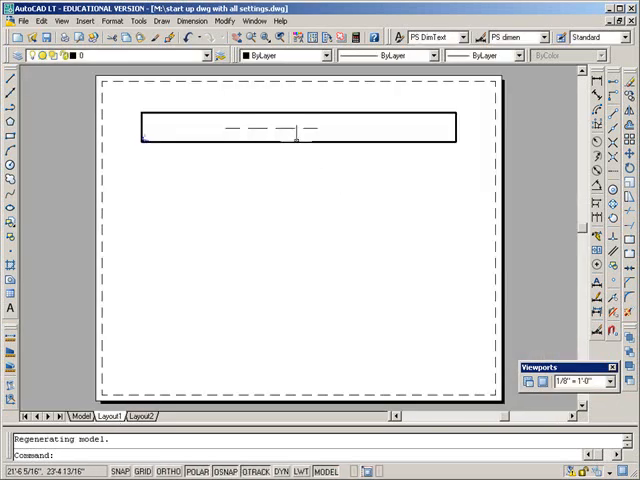
pyautogui.moveTo(302, 194)
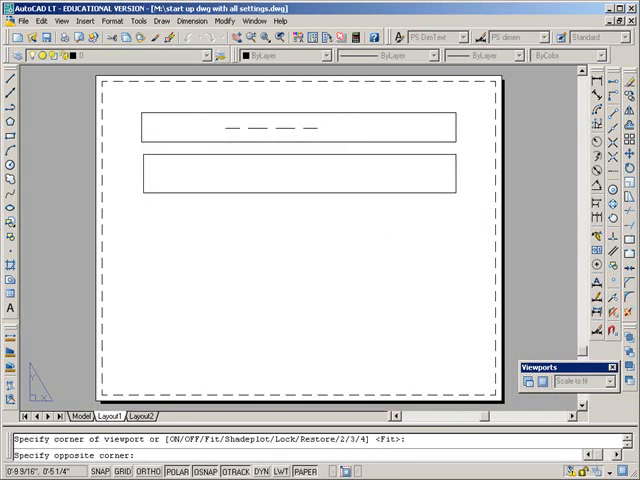
pyautogui.click(410, 245)
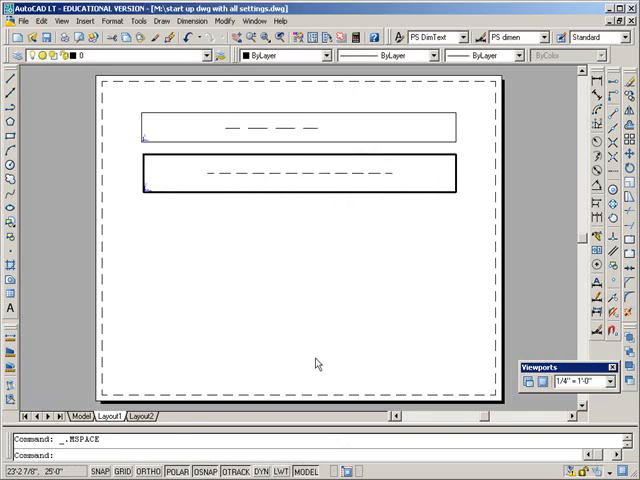
pyautogui.moveTo(288, 170)
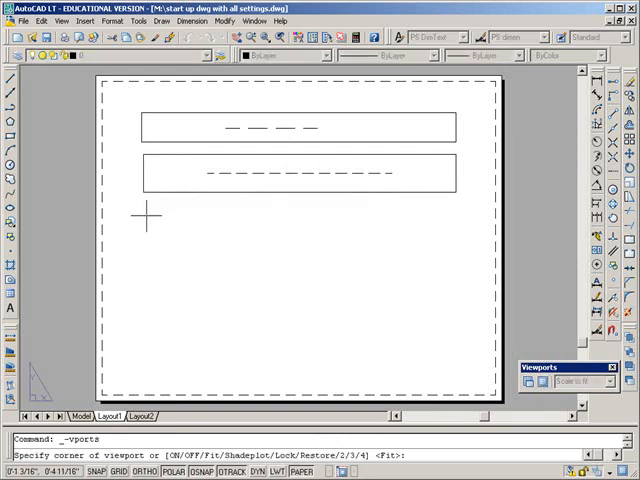
pyautogui.click(146, 218)
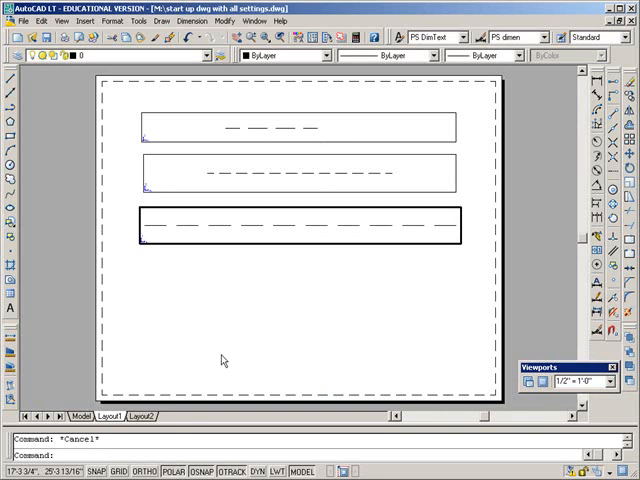
# Run PSLTSCALE at the command line to change paper-space linetype scaling
pyautogui.write('ps')
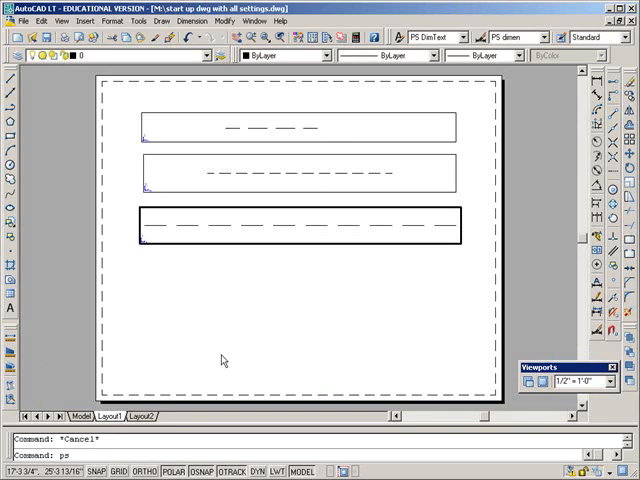
pyautogui.write('le')
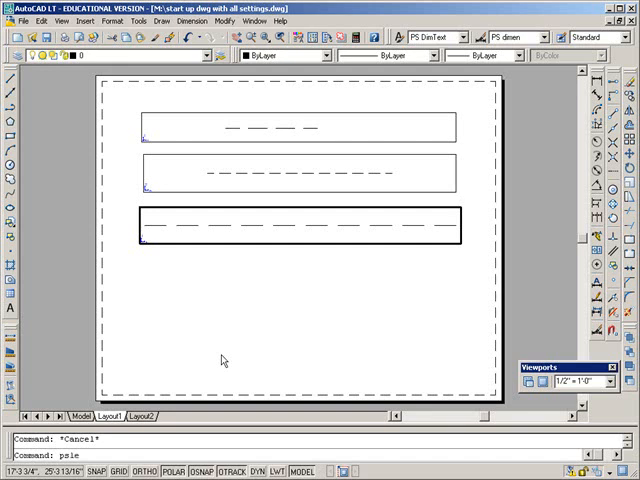
pyautogui.write('psltscale')
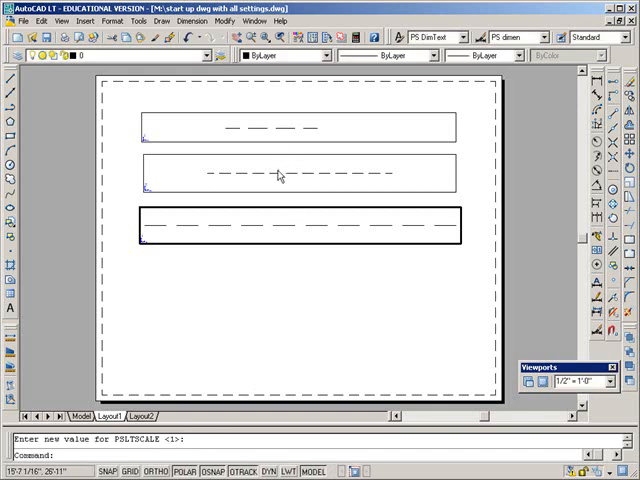
pyautogui.moveTo(273, 220)
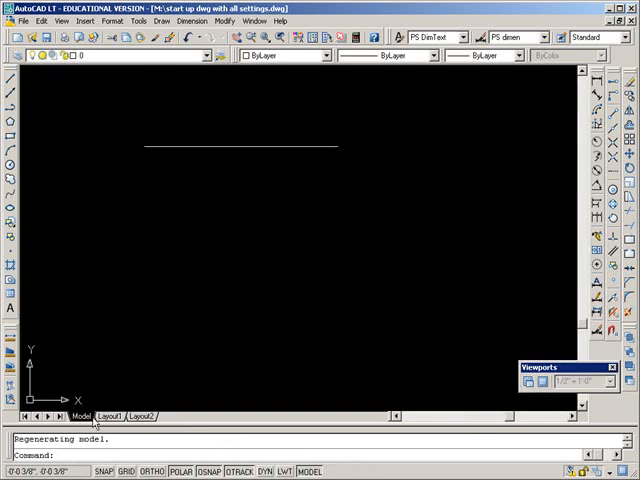
# Switch between Model and Layout1 tabs to view matching dash lengths
pyautogui.click(110, 417)
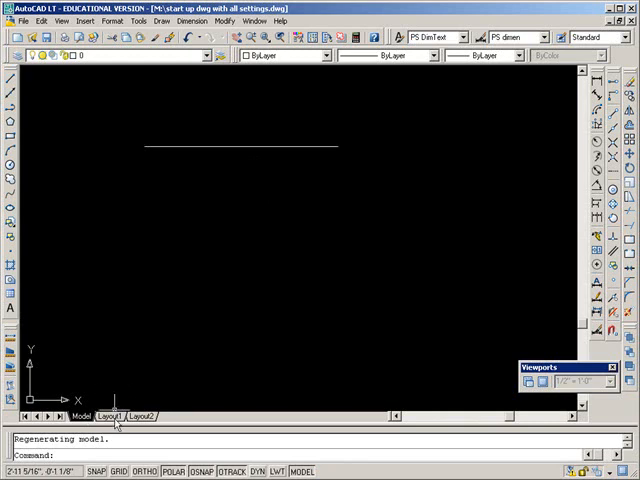
pyautogui.click(113, 416)
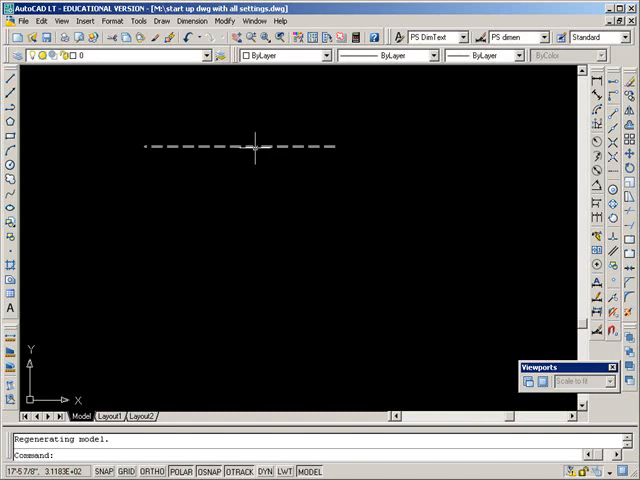
pyautogui.click(108, 417)
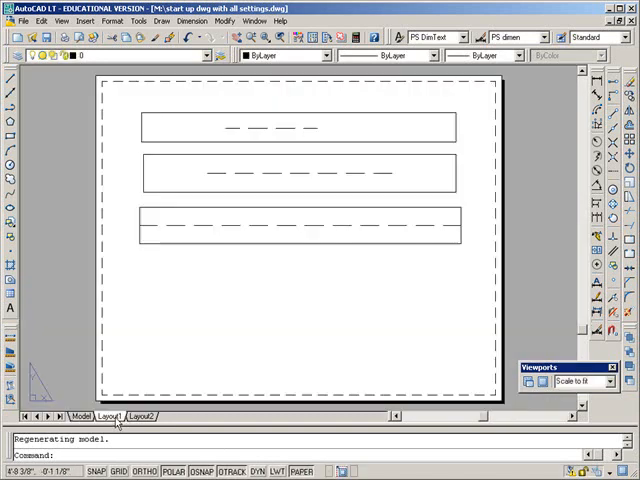
pyautogui.moveTo(285, 290)
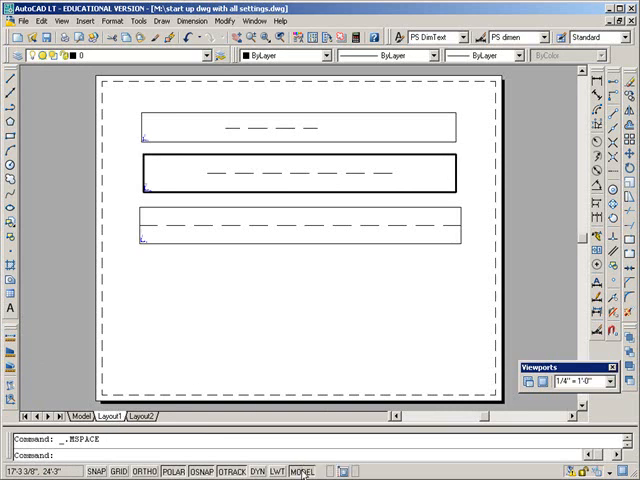
# Switch to paper space and maximize the 1/8" = 1'-0" viewport
pyautogui.click(285, 471)
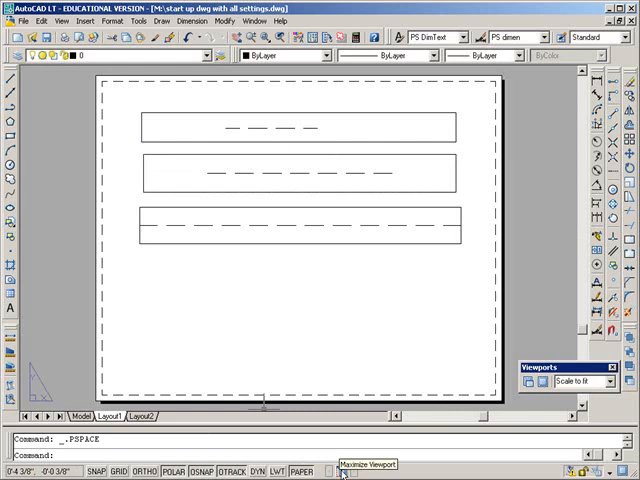
pyautogui.click(340, 471)
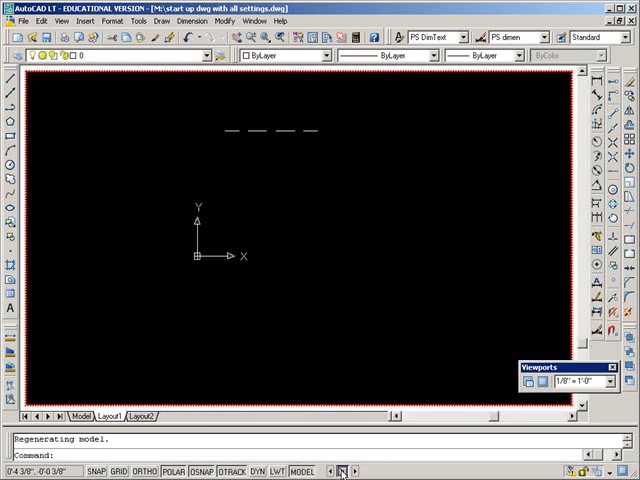
pyautogui.moveTo(200, 147)
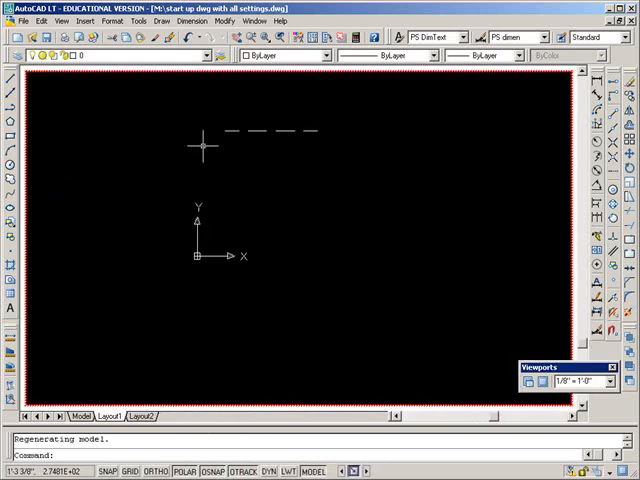